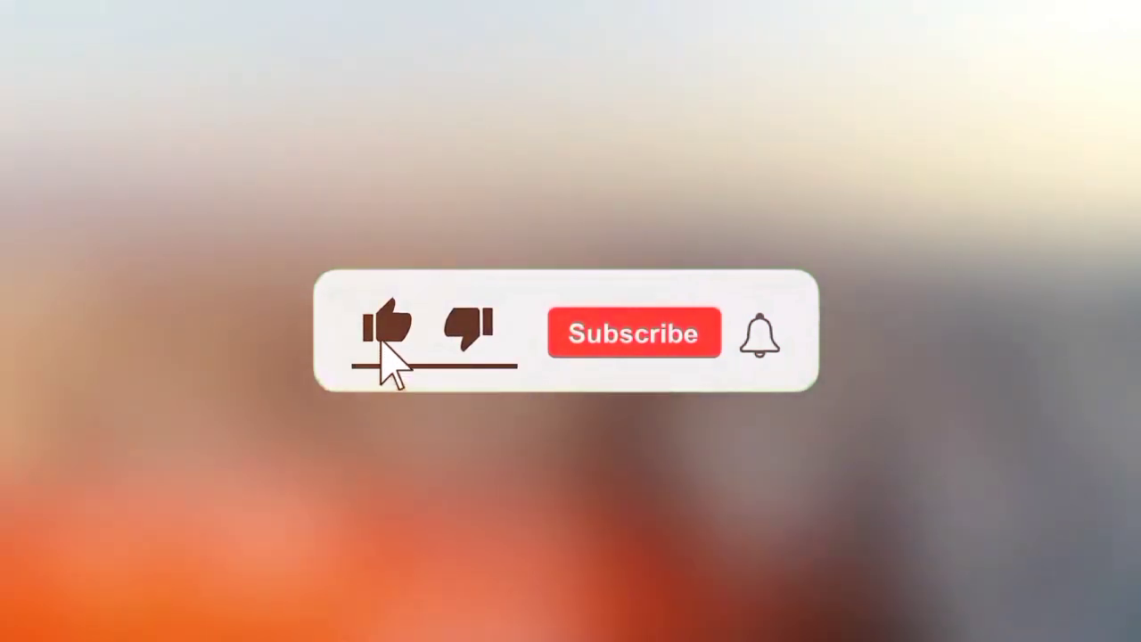
click(385, 326)
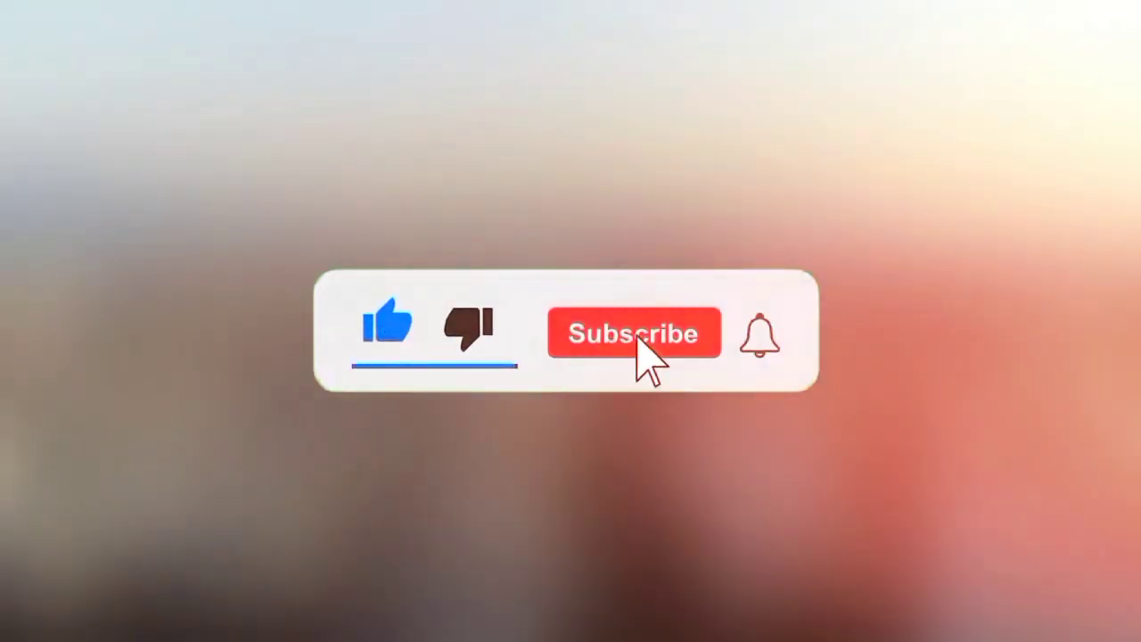
click(633, 332)
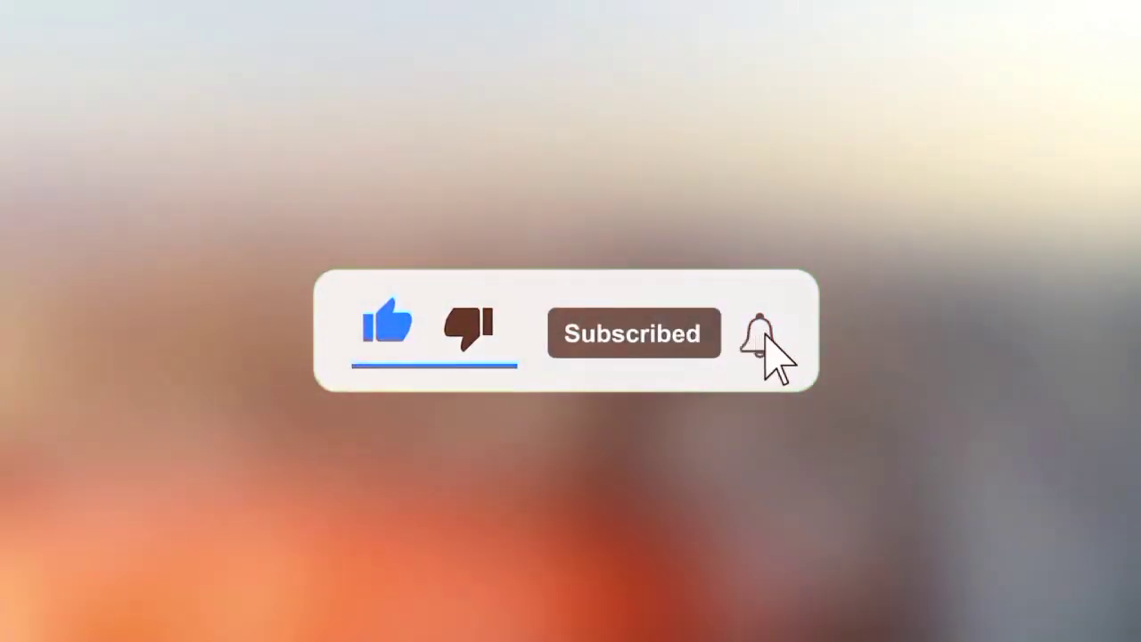
click(759, 332)
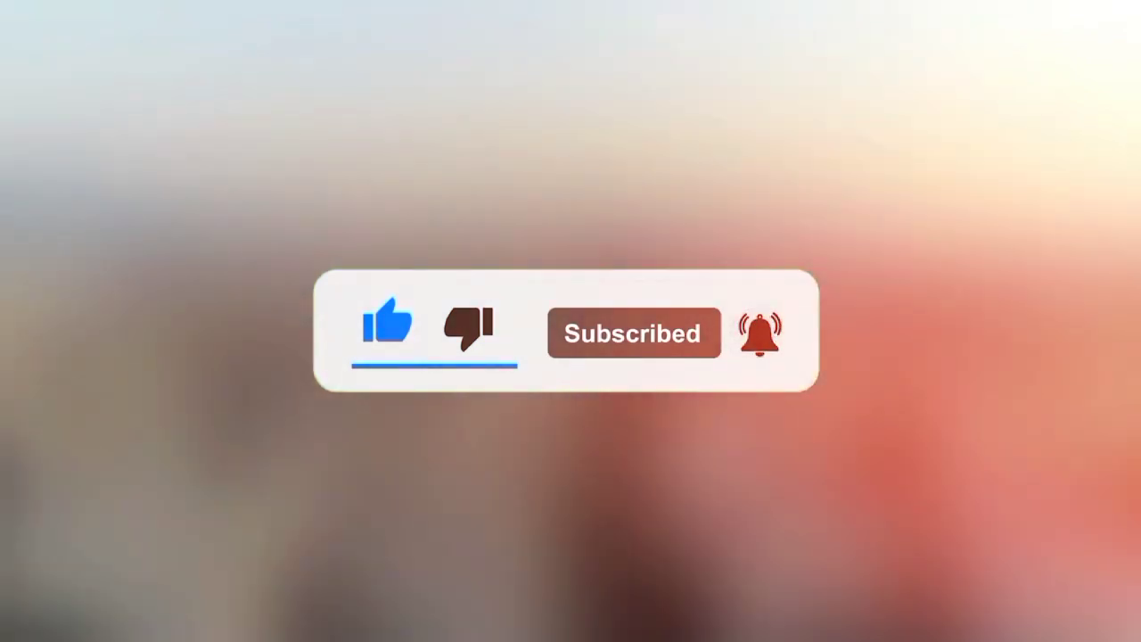